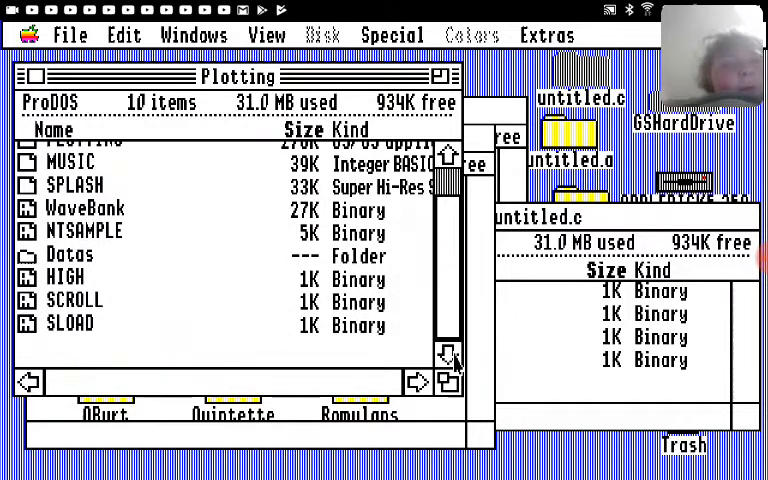
- Open an item in the Plotting window to begin emptying its files into untitled.c
double_click(69, 255)
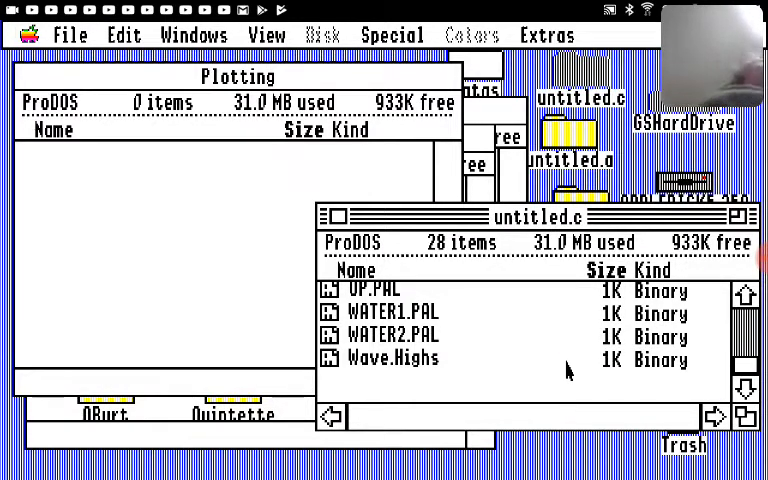
mouse_move(588, 278)
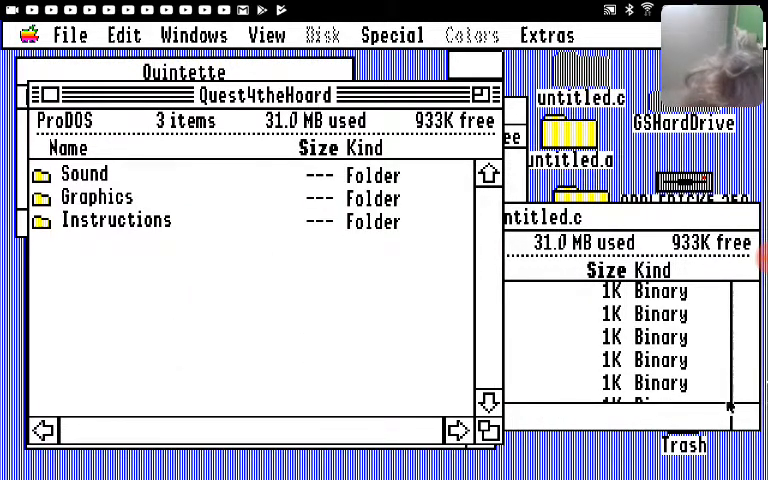
- Open the Sound folder inside Quest4theHoard, showing its 14 binary sound files
double_click(85, 174)
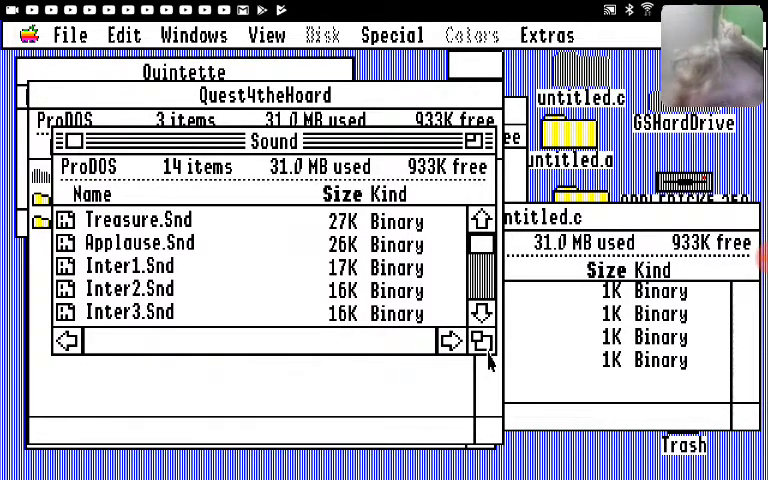